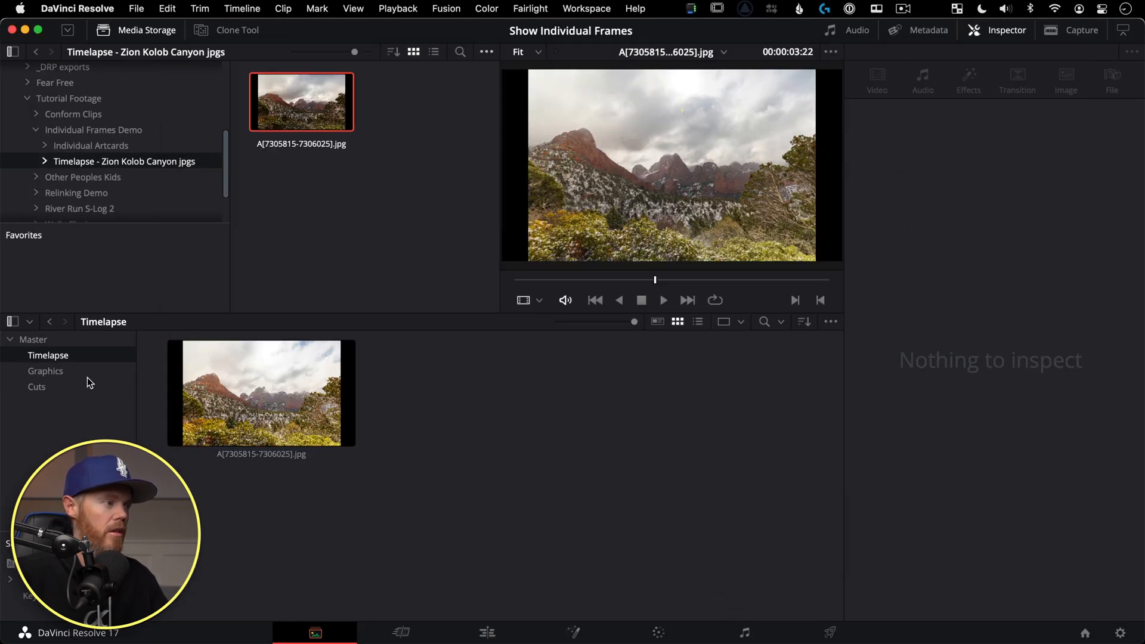
- Open the Individual Artcards folder and preview the grouped Subscribe Please image sequence
click(46, 371)
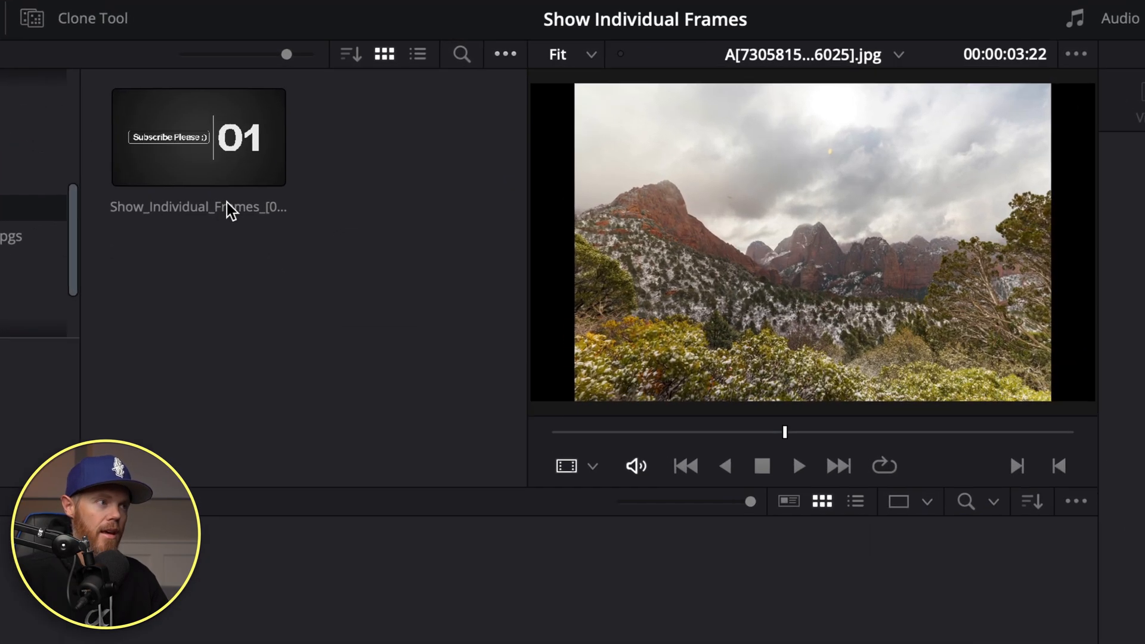
click(198, 137)
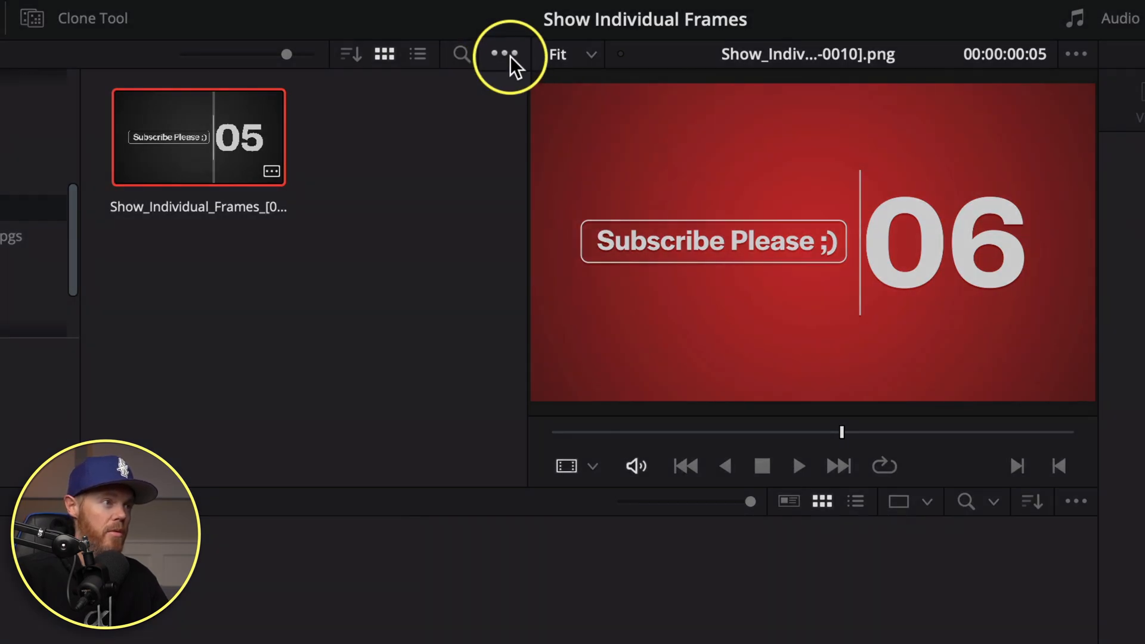
- Enable Show Individual Frames and select all numbered Subscribe Please stills for the Graphics bin
click(504, 54)
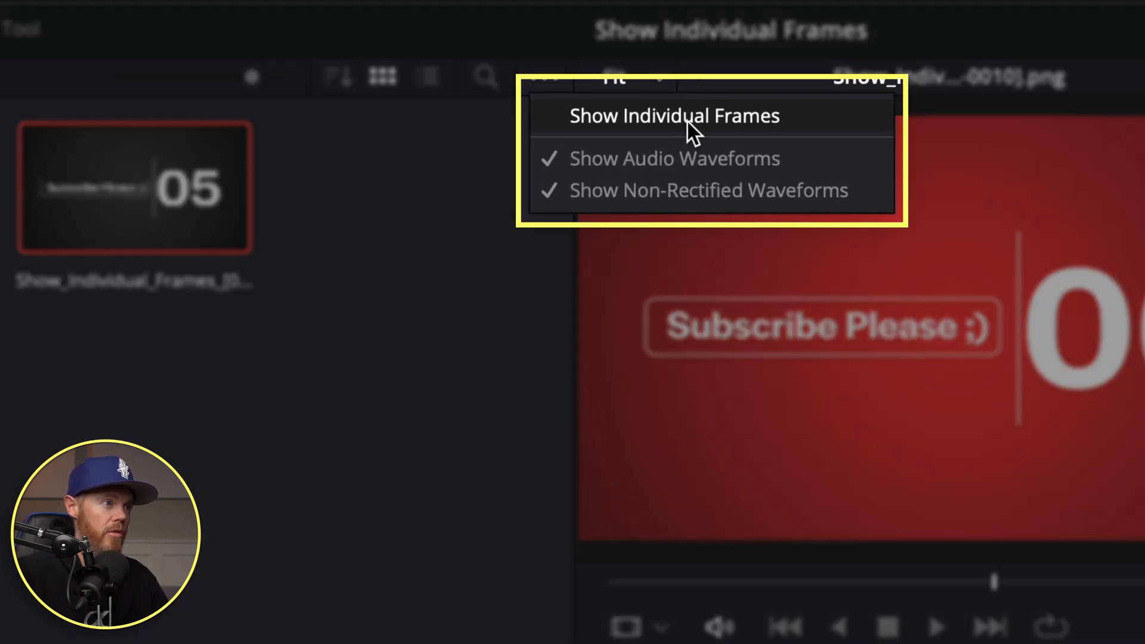
click(673, 115)
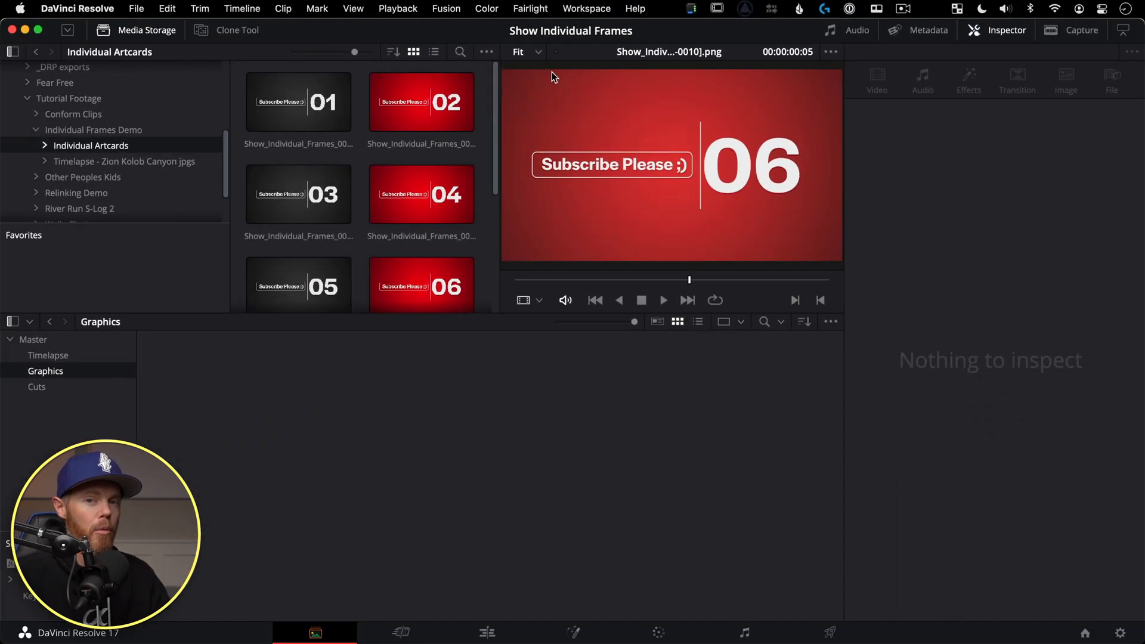
click(298, 102)
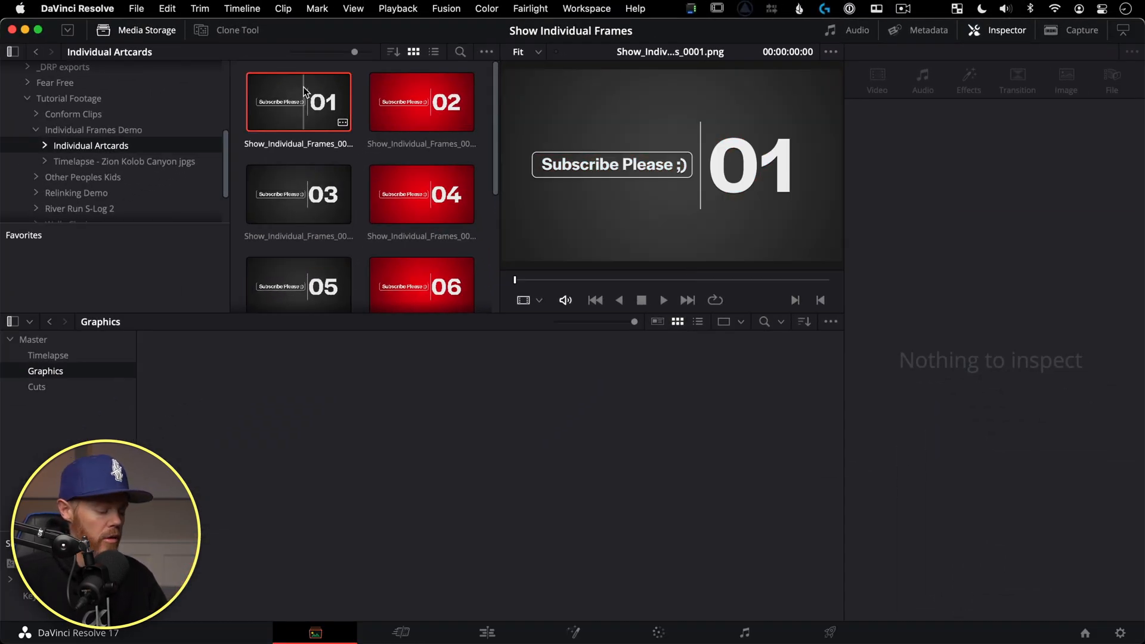
click(45, 371)
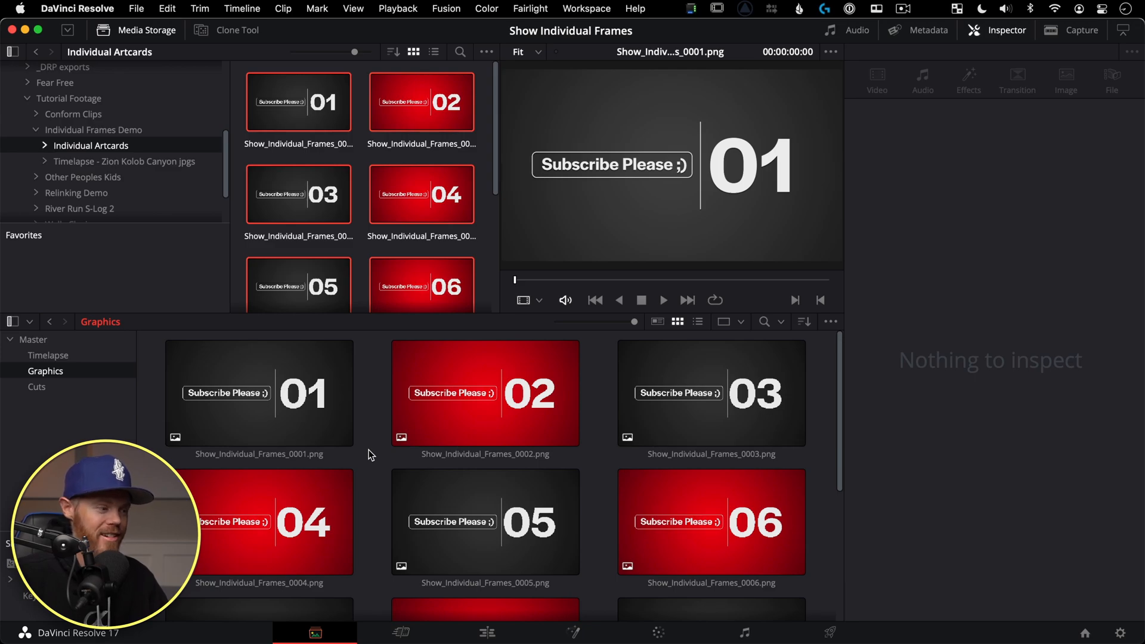
- View still 02's file details (PNG, 23.976 fps, 3840×2160) and open the DaVinci Resolve menu
click(485, 393)
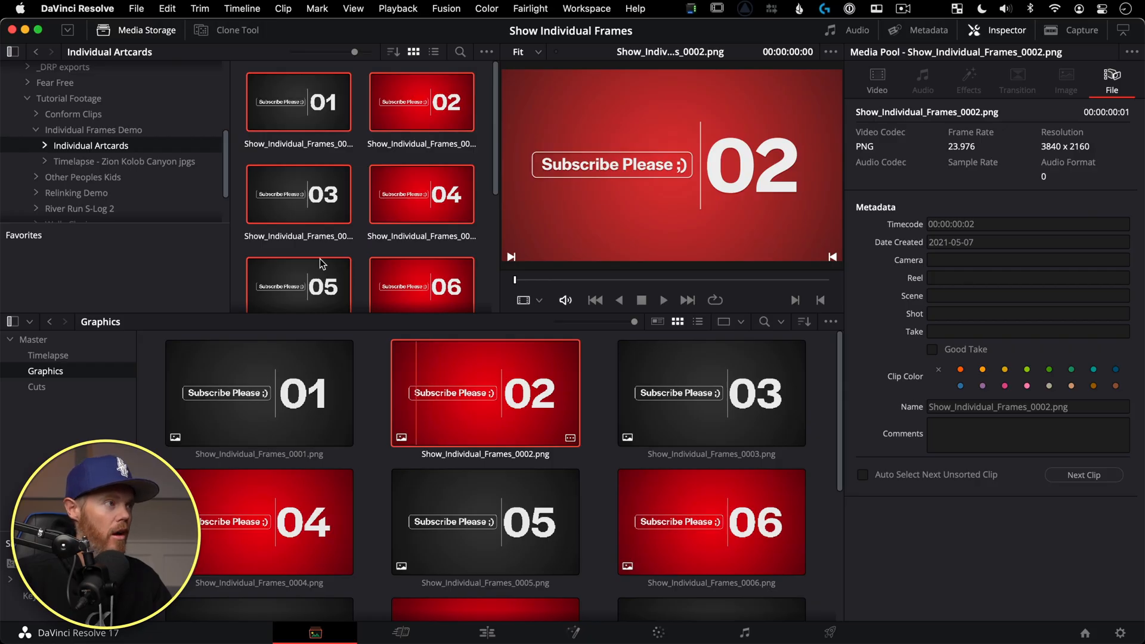
click(77, 8)
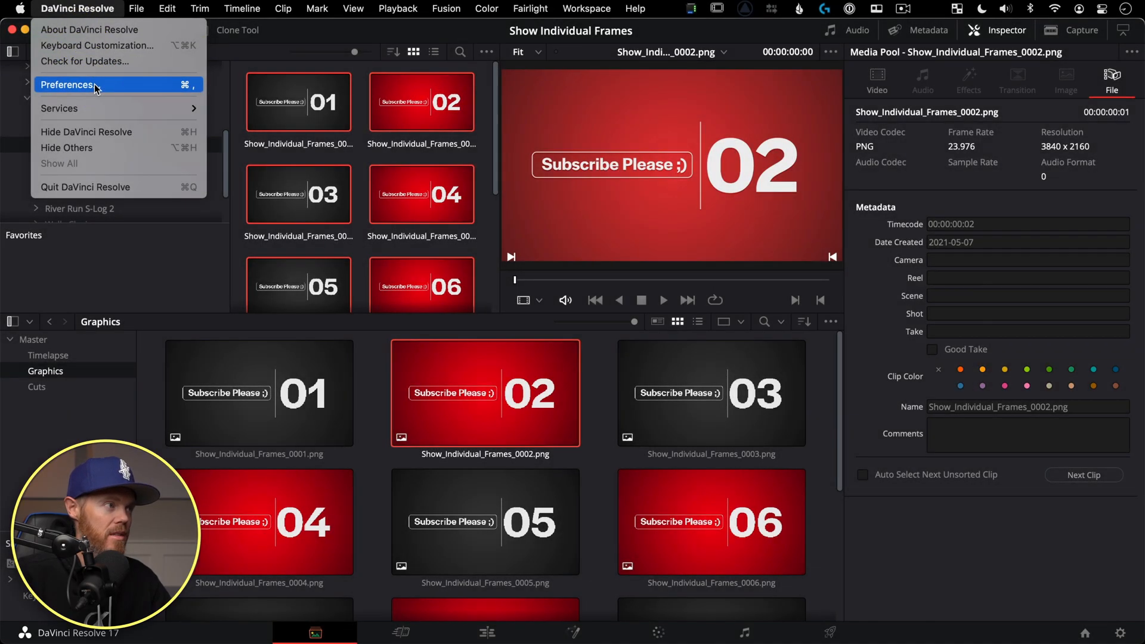
click(66, 85)
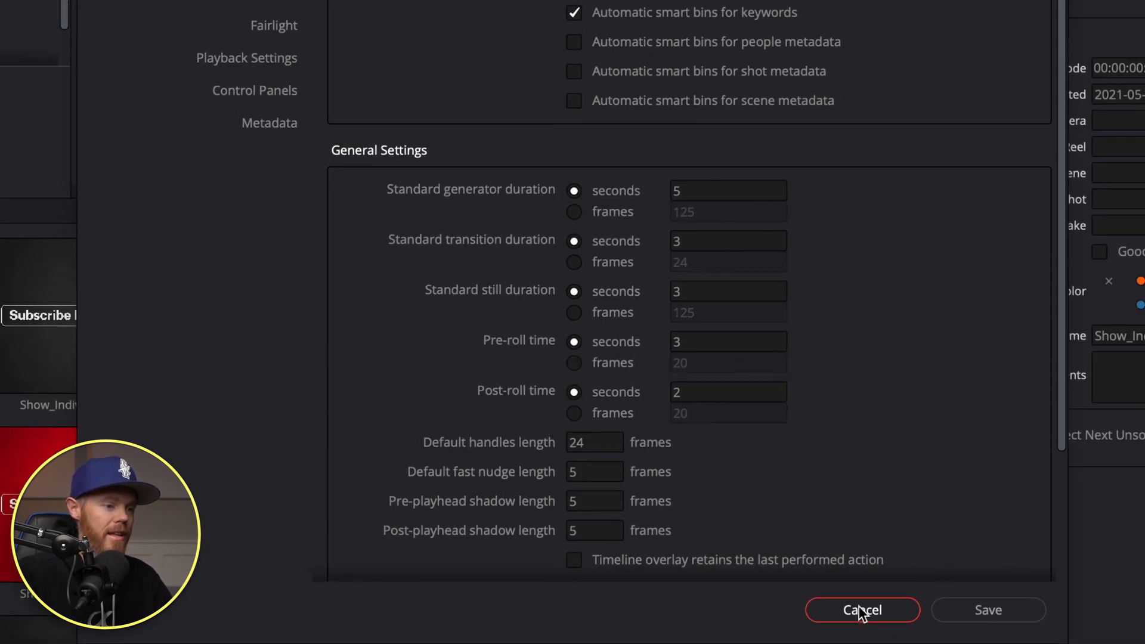
click(862, 610)
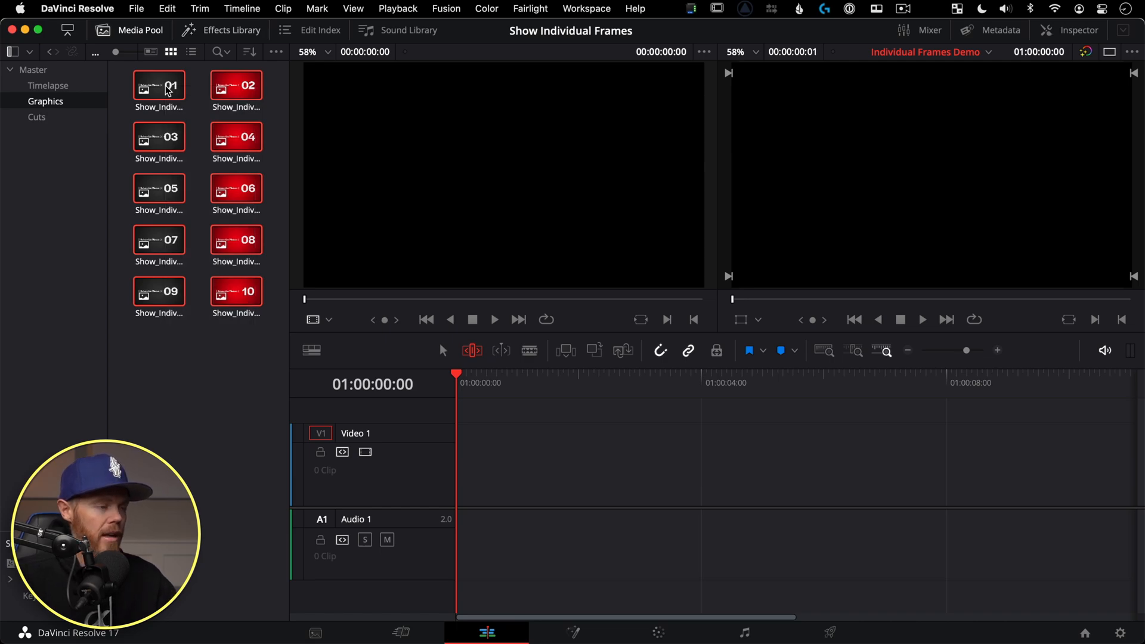
- Append the ten numbered stills in order to the timeline's video track
key(shift+z)
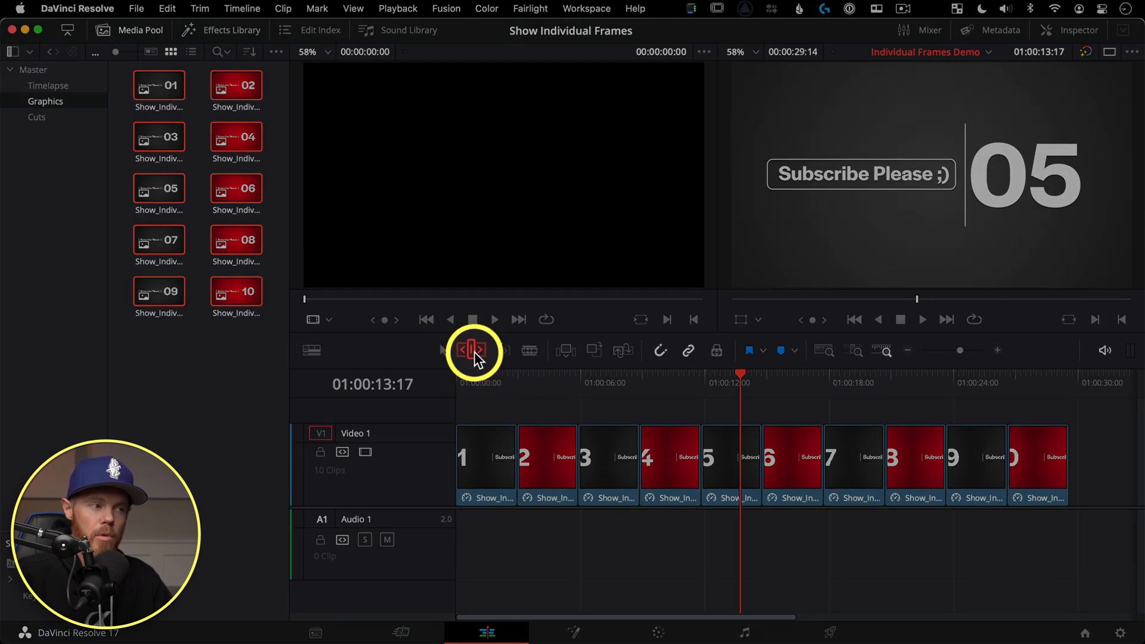
mouse_move(471, 351)
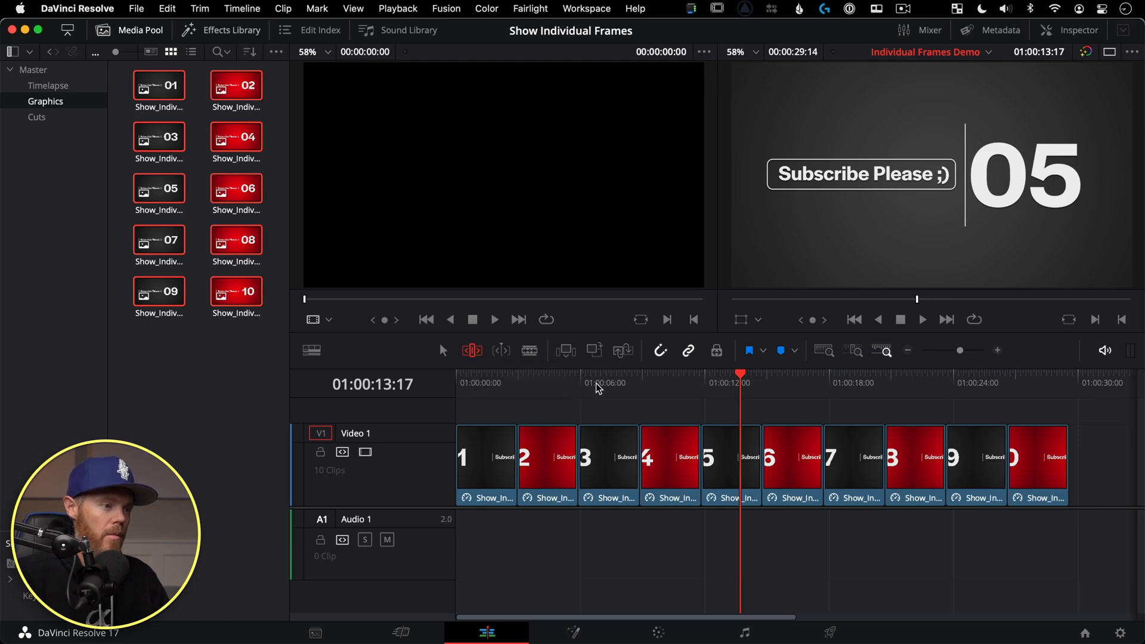
- Select all ten timeline clips and change their duration to 1 second
key(cmd+a)
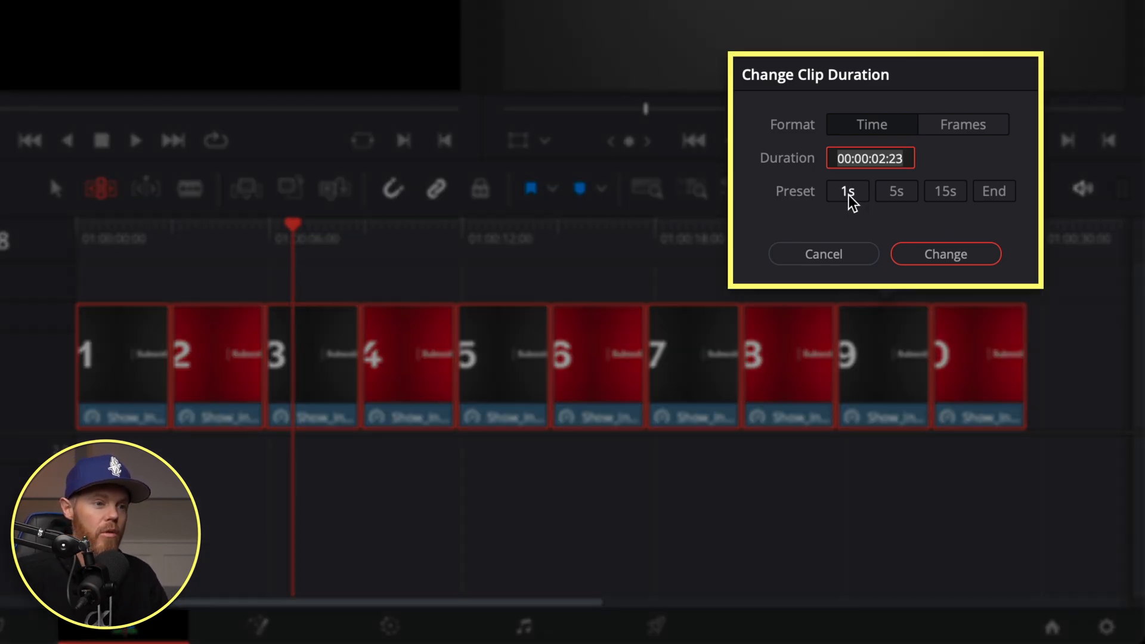
click(846, 191)
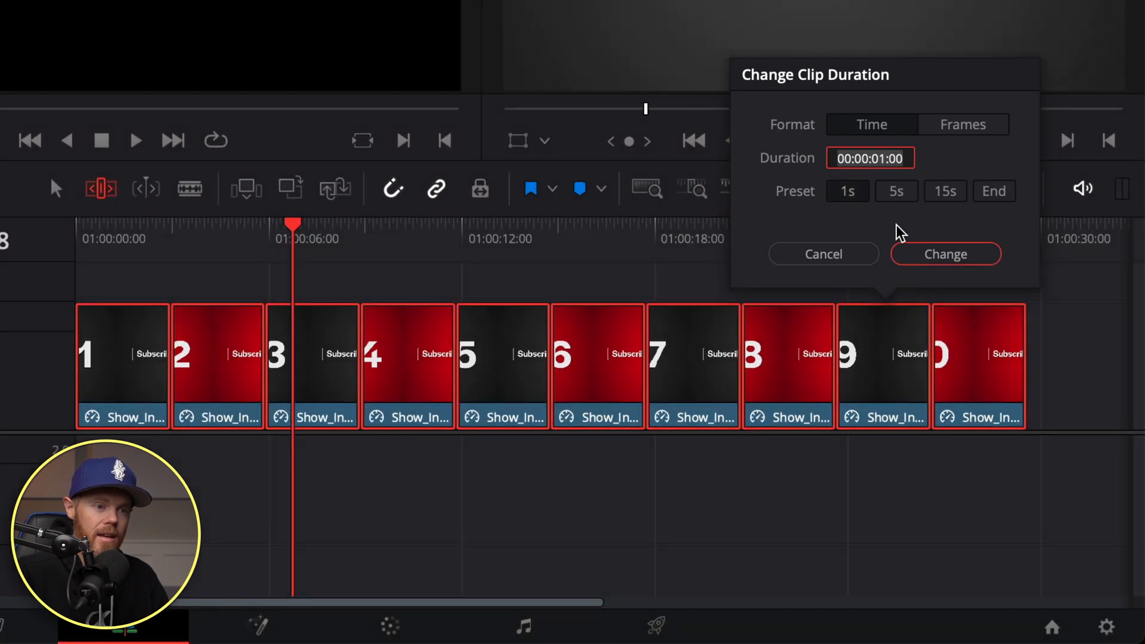
click(947, 254)
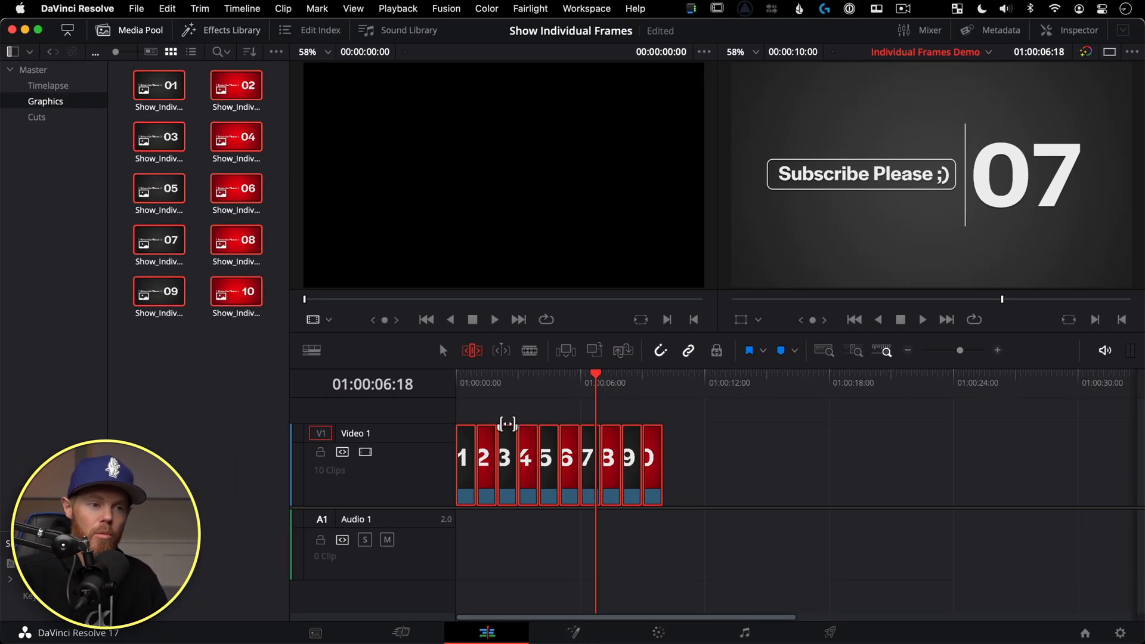